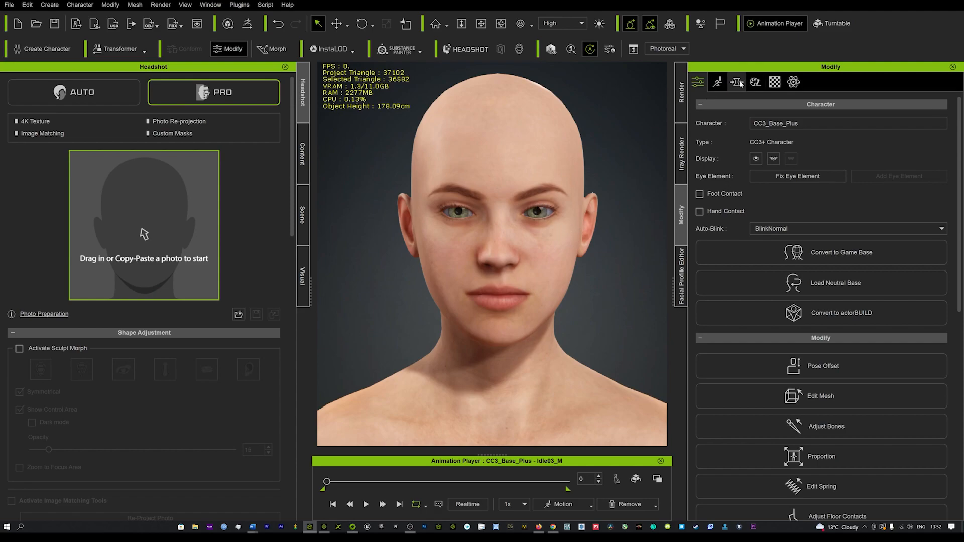
- Enlarge the eyes with the Head > Eye morph sliders, first pushing Eye Scale to its maximum
{"action": "left_click", "coordinate": [736, 81]}
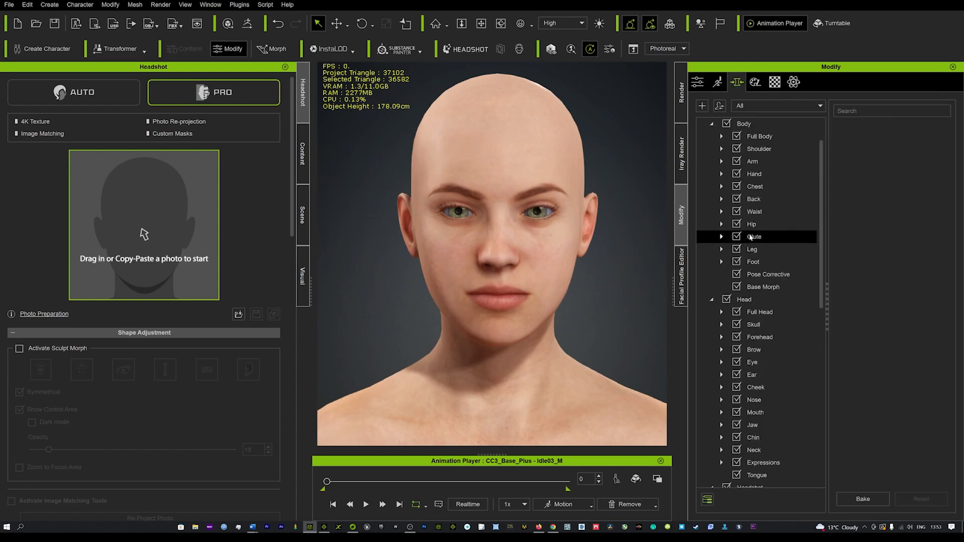
{"action": "left_click", "coordinate": [752, 249]}
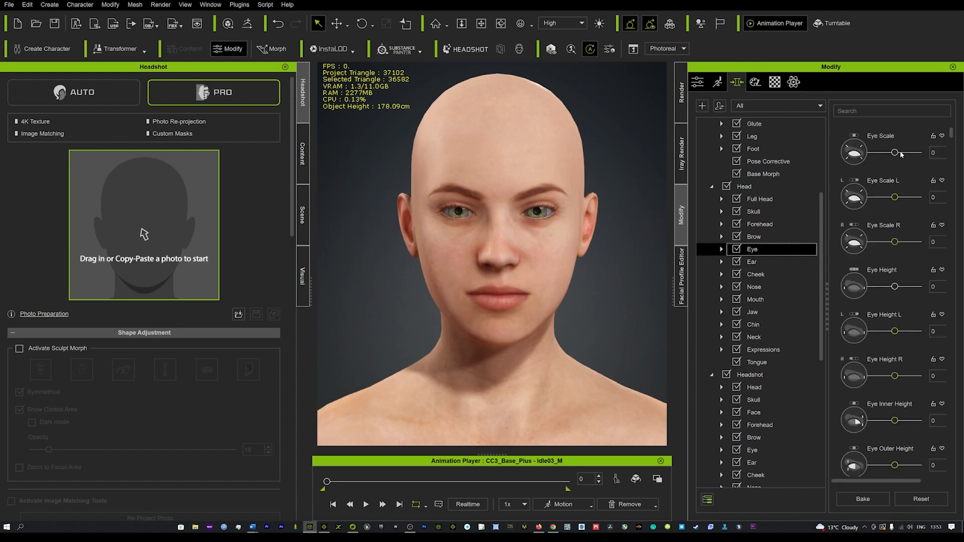
{"action": "left_click_drag", "start_coordinate": [895, 153], "coordinate": [919, 153]}
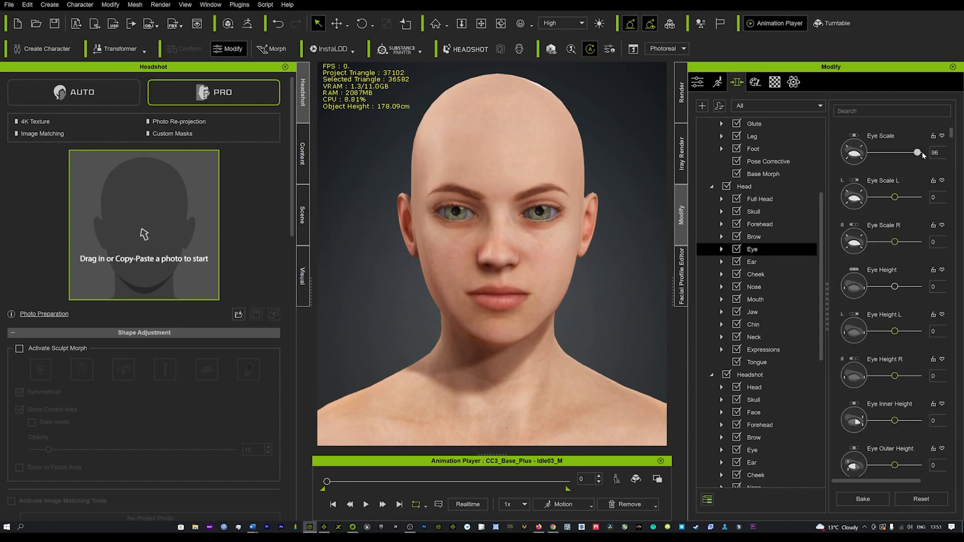
{"action": "left_click_drag", "start_coordinate": [919, 153], "coordinate": [928, 153]}
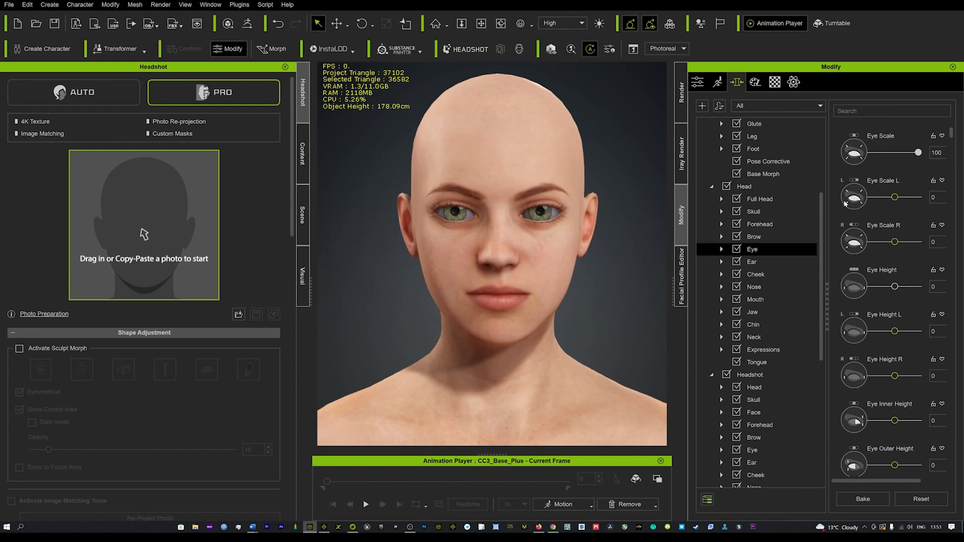
{"action": "left_click", "coordinate": [862, 499]}
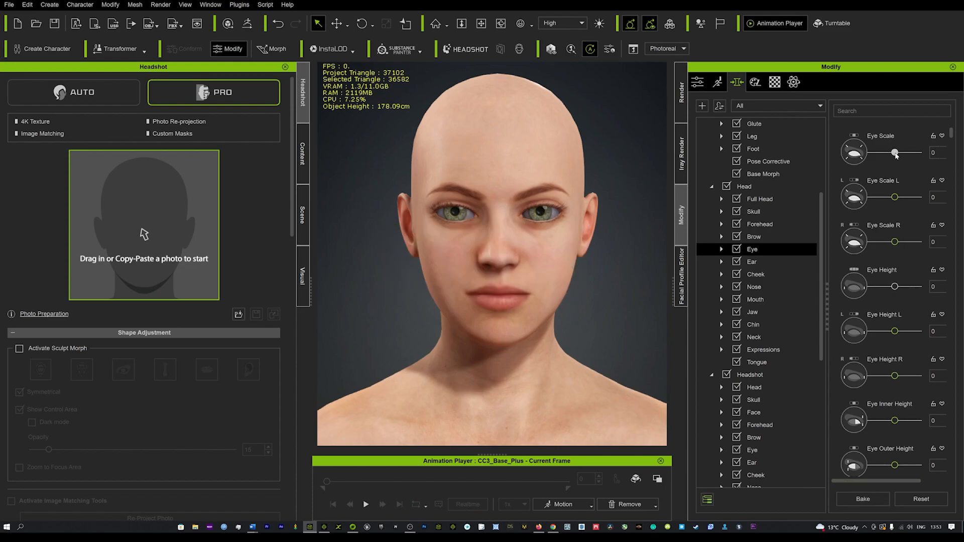
- Readjust the Eye Scale slider and settle it at 33
{"action": "left_click_drag", "start_coordinate": [894, 153], "coordinate": [912, 153]}
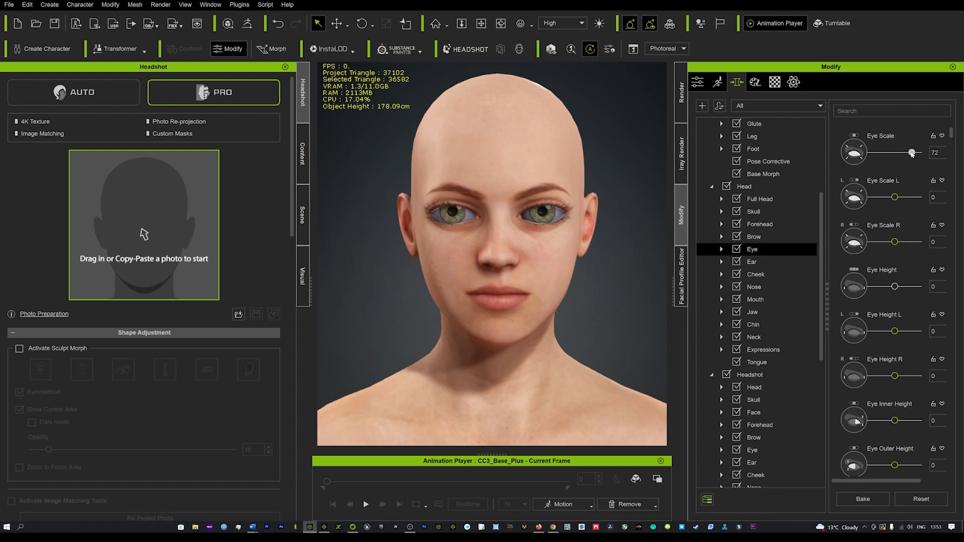
{"action": "left_click_drag", "start_coordinate": [911, 152], "coordinate": [904, 152]}
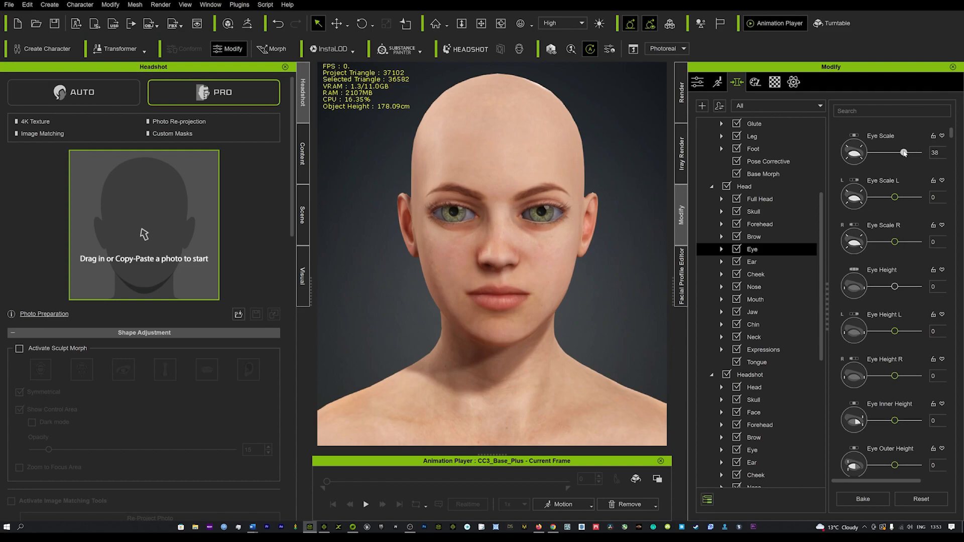
{"action": "left_click_drag", "start_coordinate": [903, 152], "coordinate": [902, 151]}
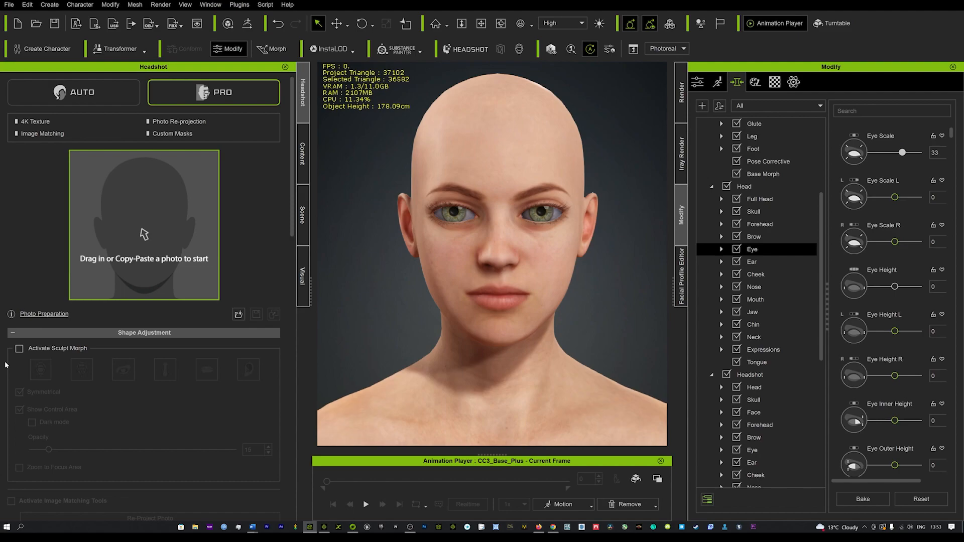
{"action": "left_click", "coordinate": [19, 349]}
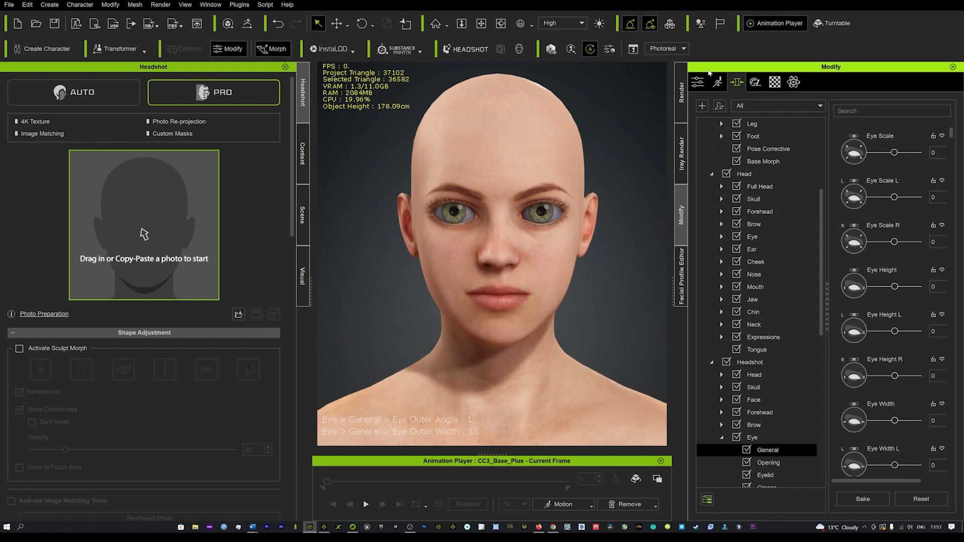
- Return to the character's general attributes after setting eye outer angle 1 and width 15
{"action": "left_click", "coordinate": [697, 81]}
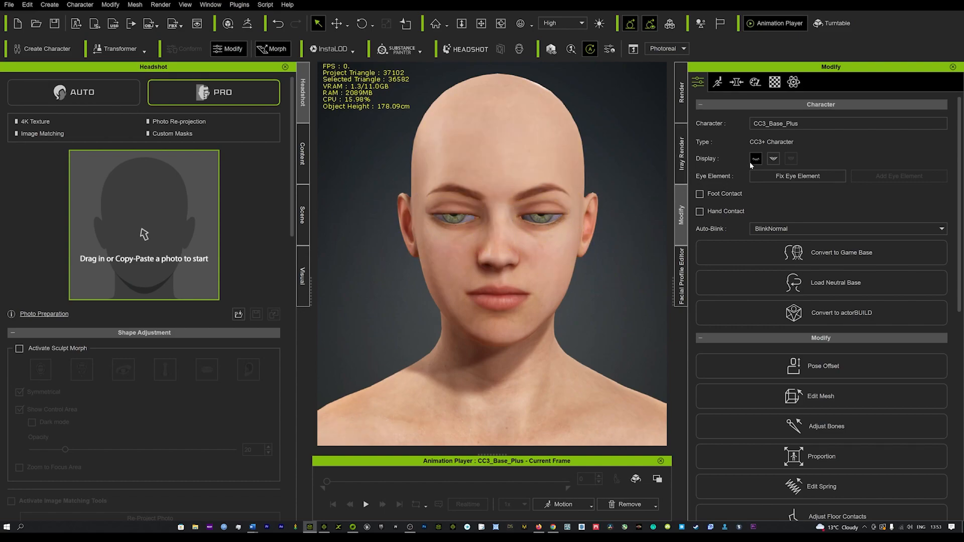
- Toggle the Eyes Open/Close display to check the blink, then leave the eyes open
{"action": "left_click", "coordinate": [755, 158]}
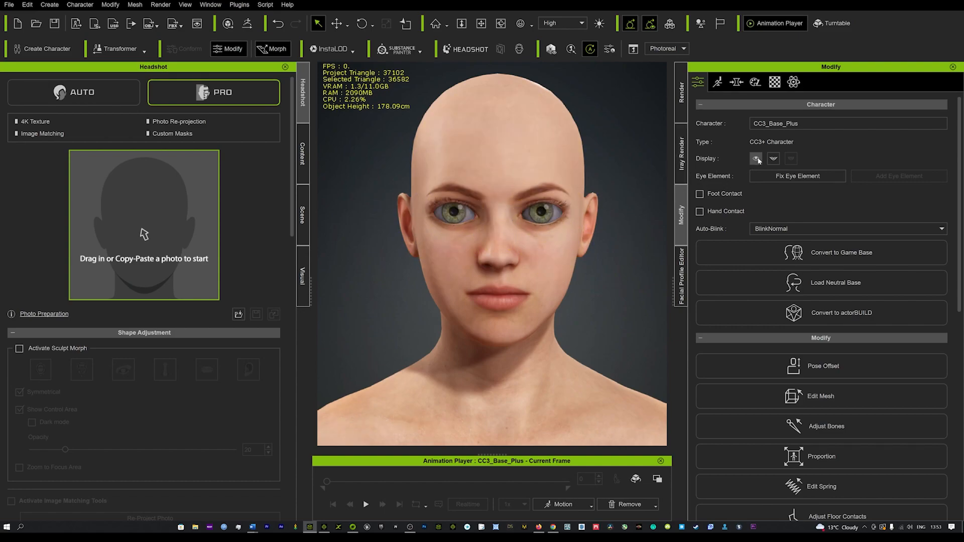
{"action": "left_click", "coordinate": [755, 159]}
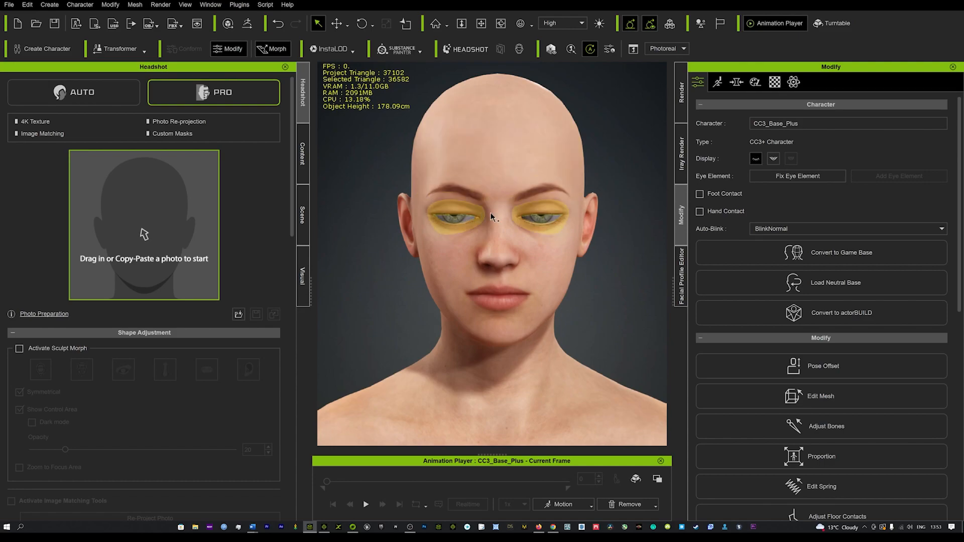
{"action": "left_click", "coordinate": [798, 176]}
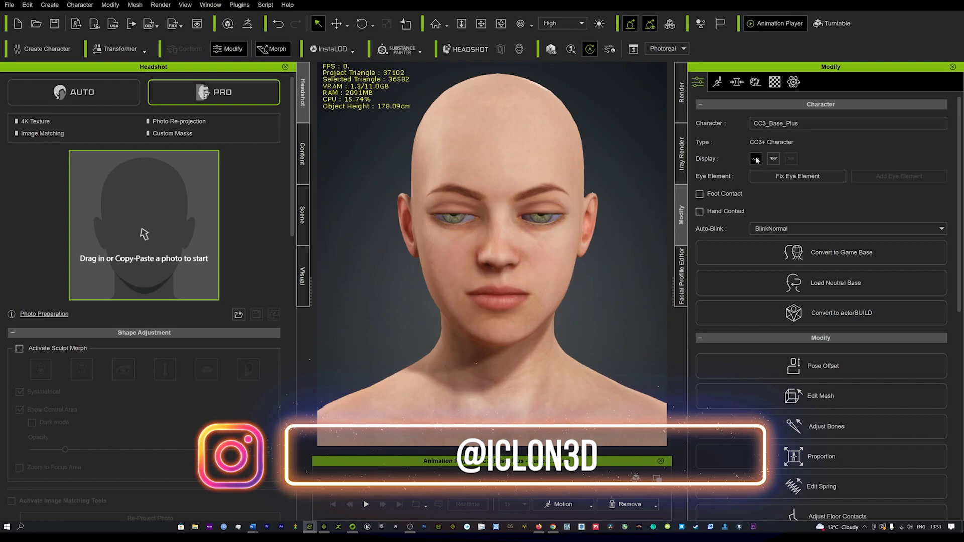
{"action": "left_click", "coordinate": [756, 158]}
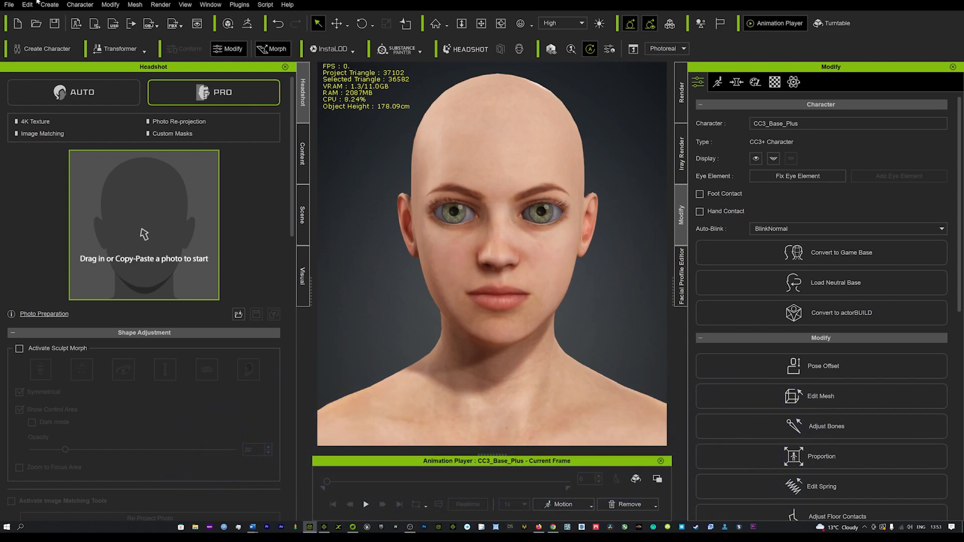
- Apply Character > Correct Eyeblink so the enlarged eyes close fully
{"action": "left_click", "coordinate": [80, 4]}
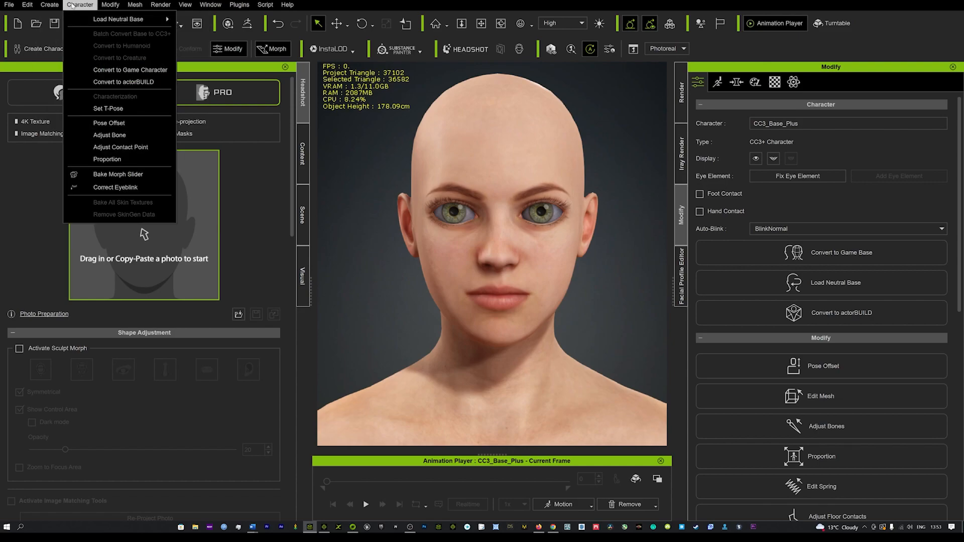
{"action": "mouse_move", "coordinate": [114, 187]}
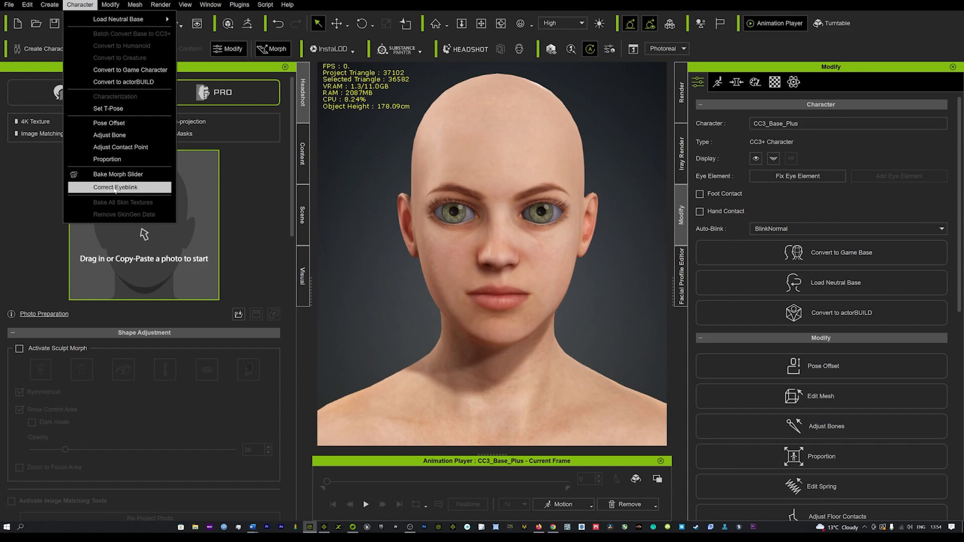
{"action": "left_click", "coordinate": [615, 184]}
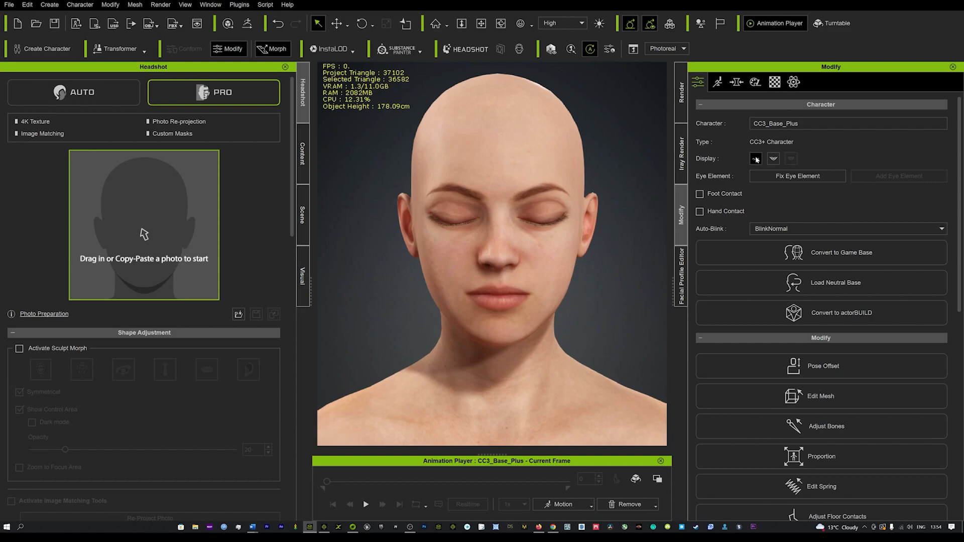
{"action": "mouse_move", "coordinate": [755, 159]}
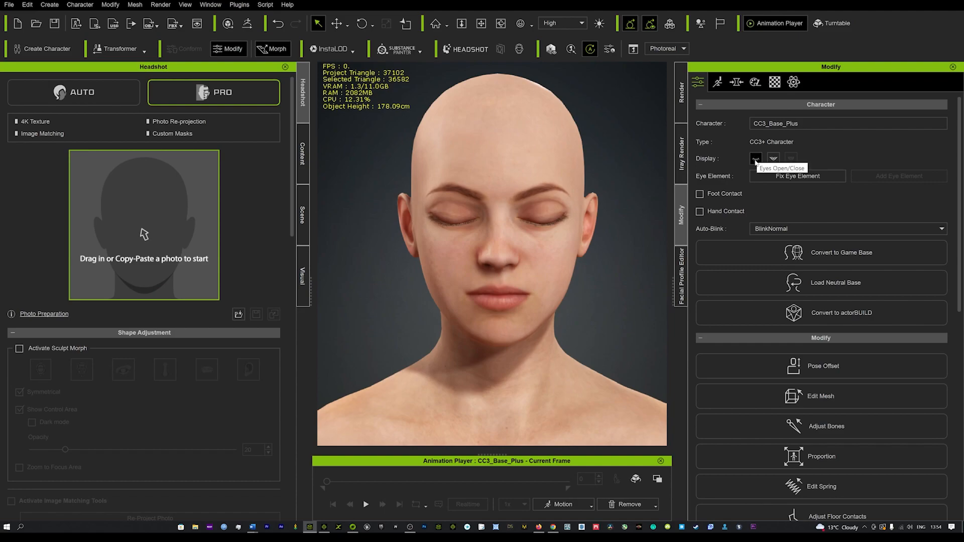
- Close the eyes, inspect the mesh vertices, then activate Sculpt Morph on the eye area
{"action": "left_click", "coordinate": [756, 158]}
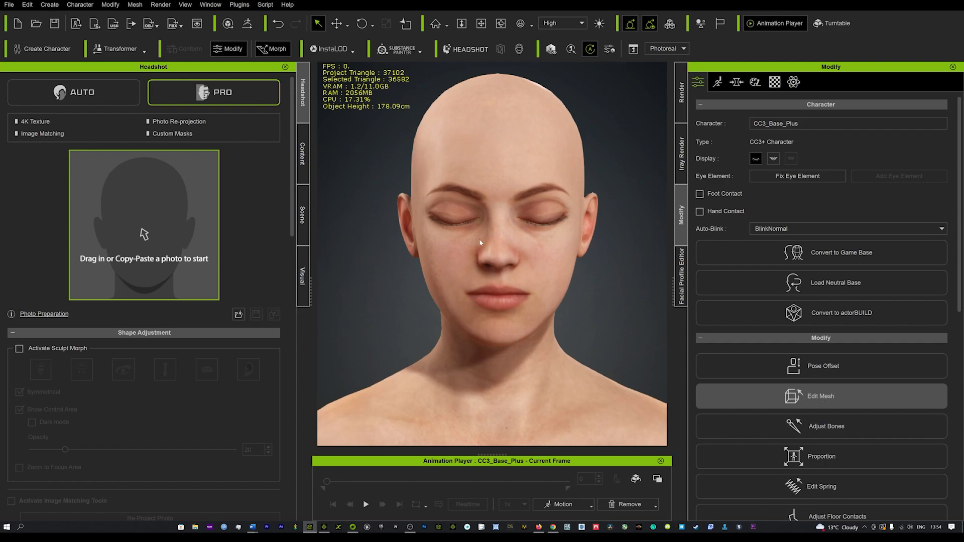
{"action": "left_click", "coordinate": [820, 395]}
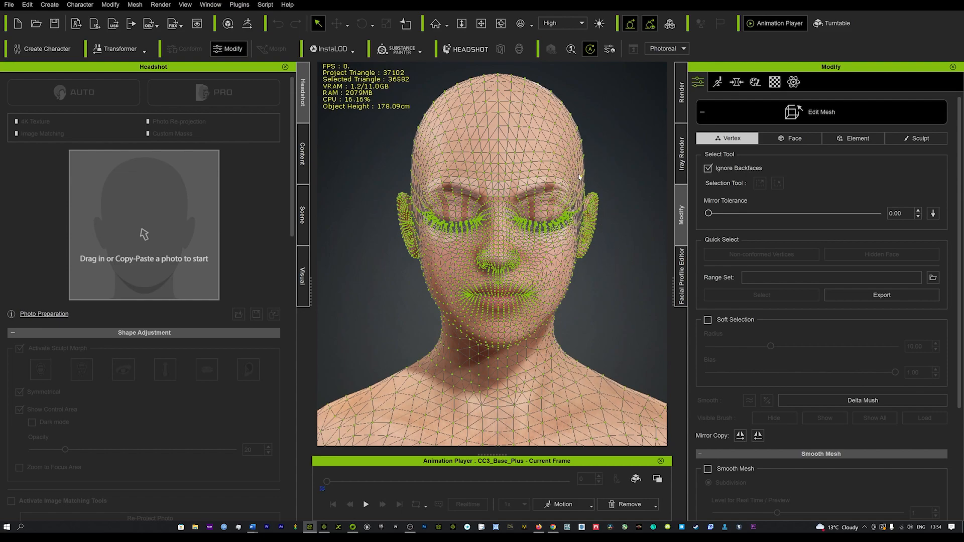
{"action": "mouse_move", "coordinate": [690, 204]}
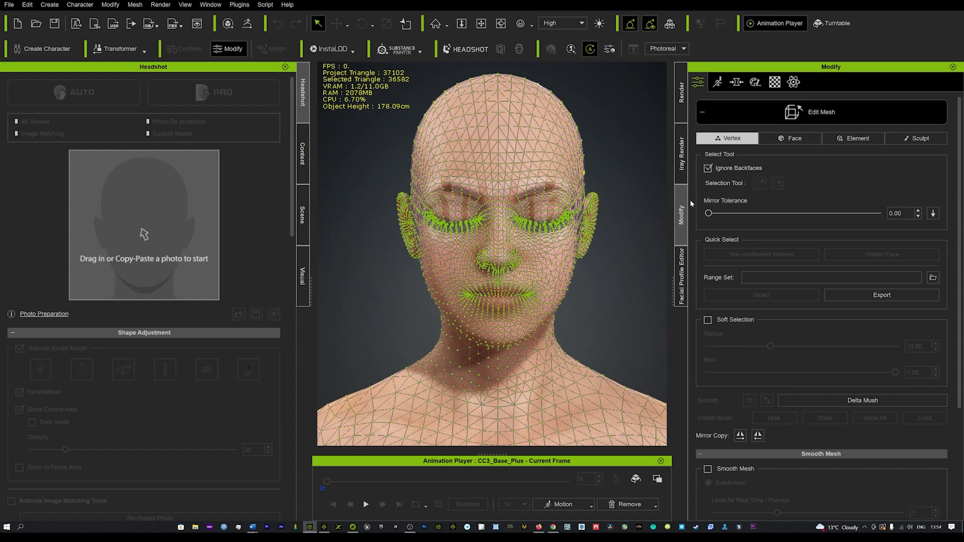
{"action": "left_click", "coordinate": [212, 92]}
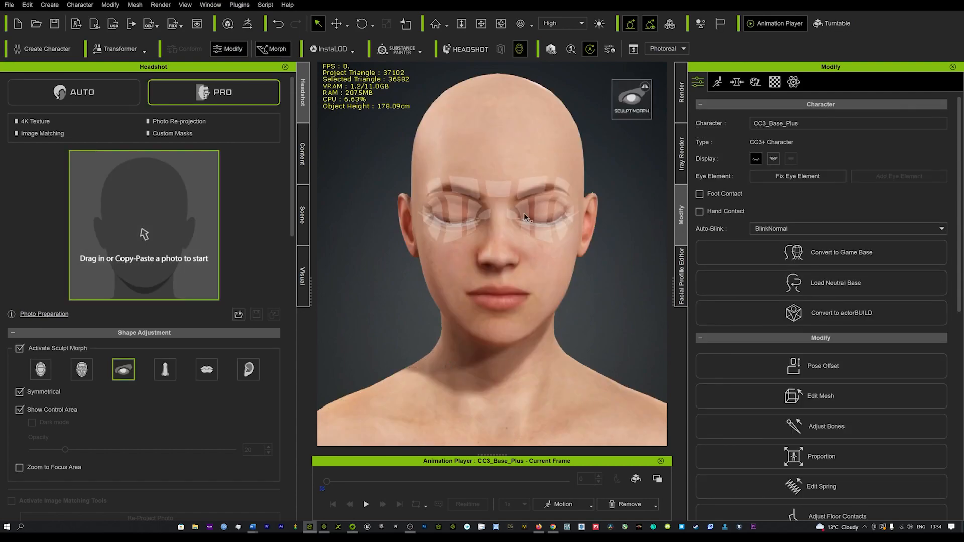